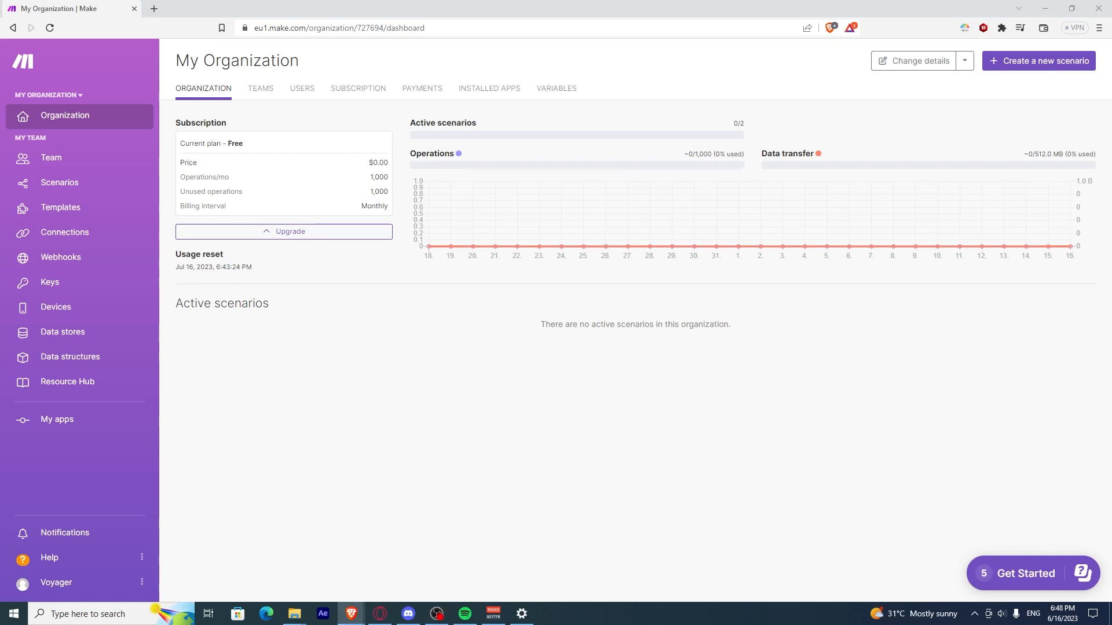
mouse_move(377, 261)
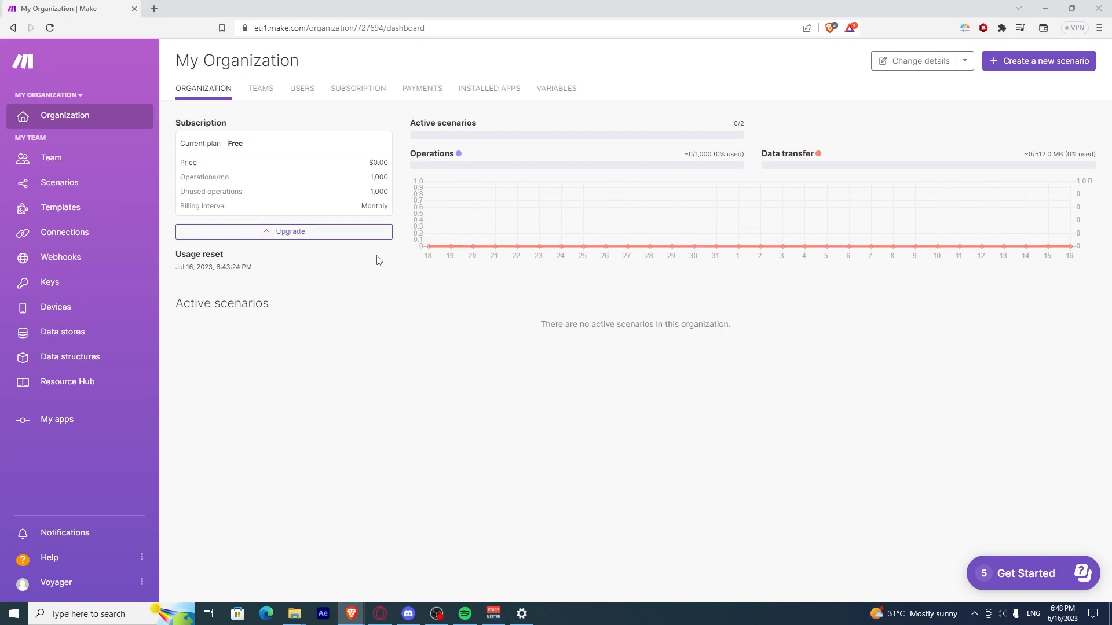
mouse_move(374, 259)
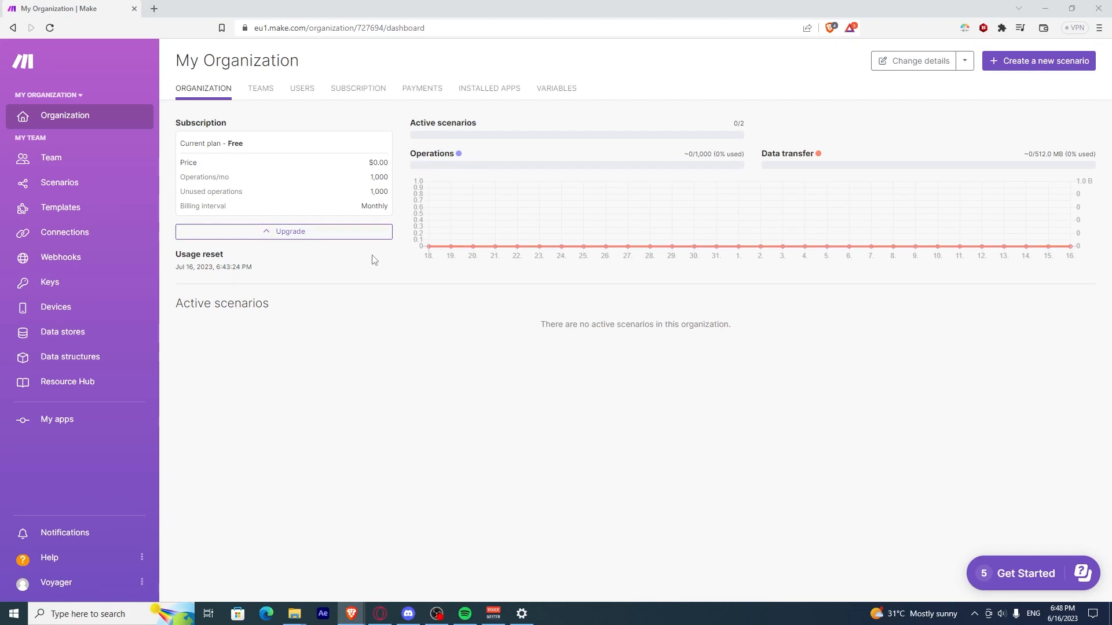
mouse_move(155, 209)
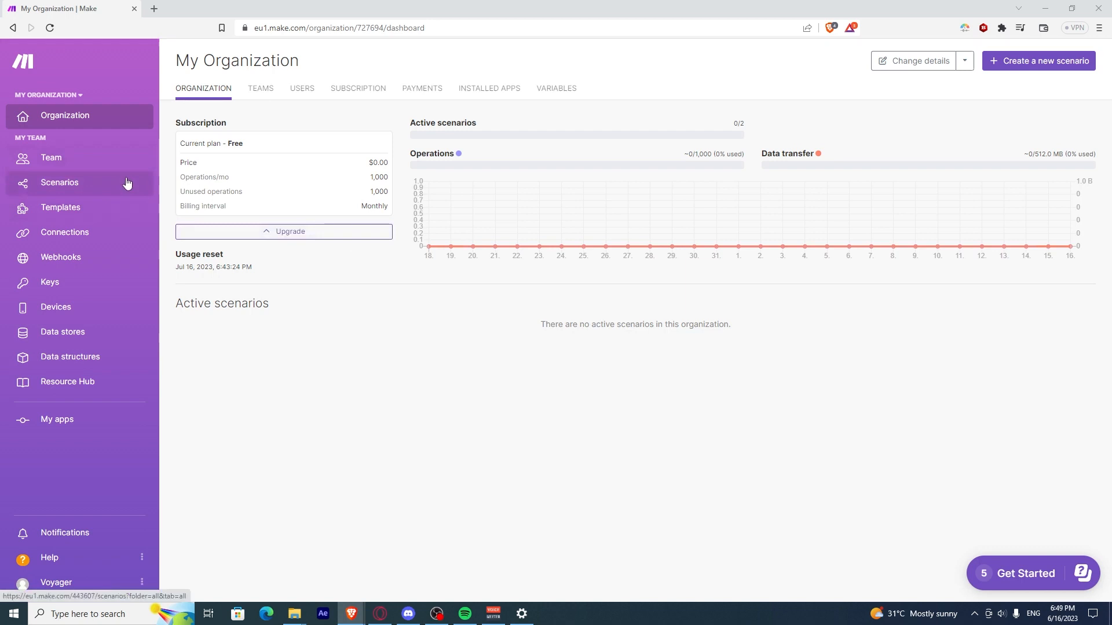
Step: Create a new scenario and choose Manychat as the app for its first module
click(59, 182)
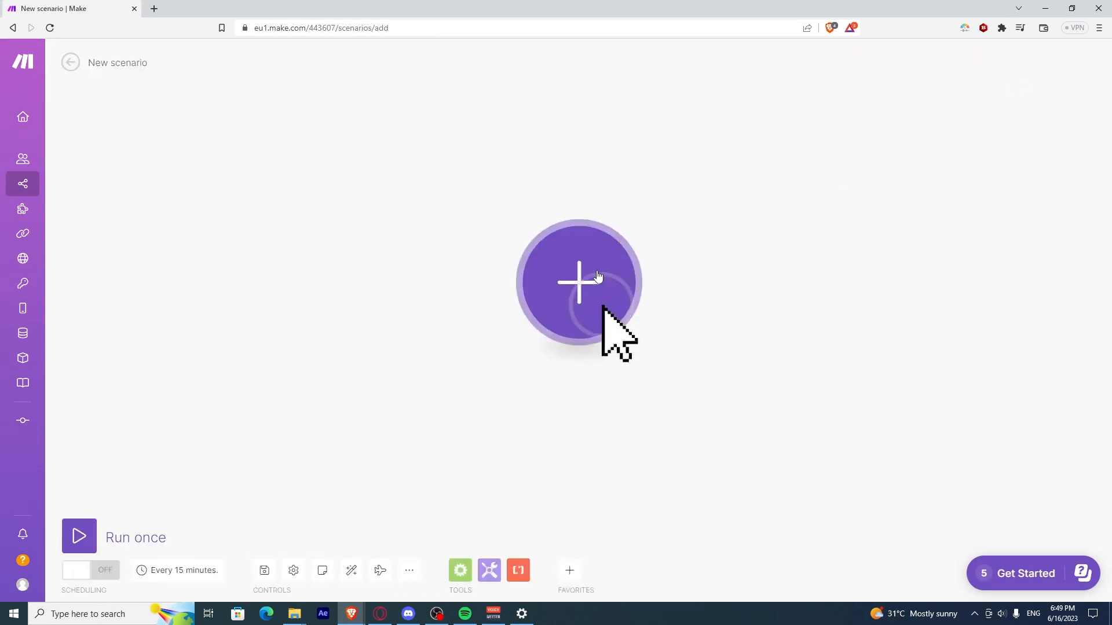
click(578, 282)
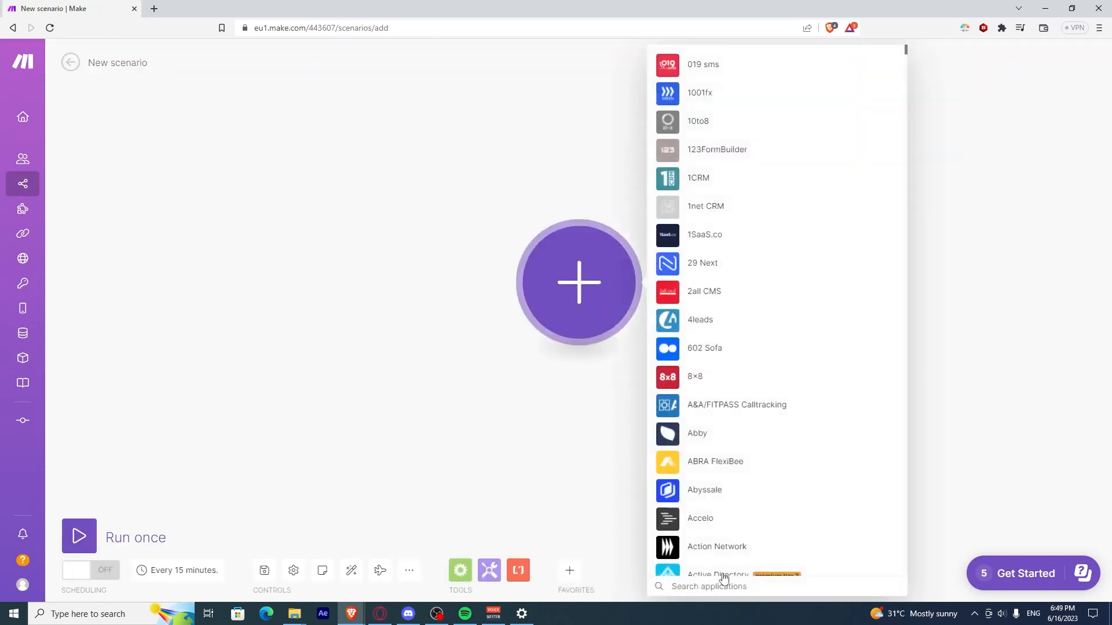
text(manychat)
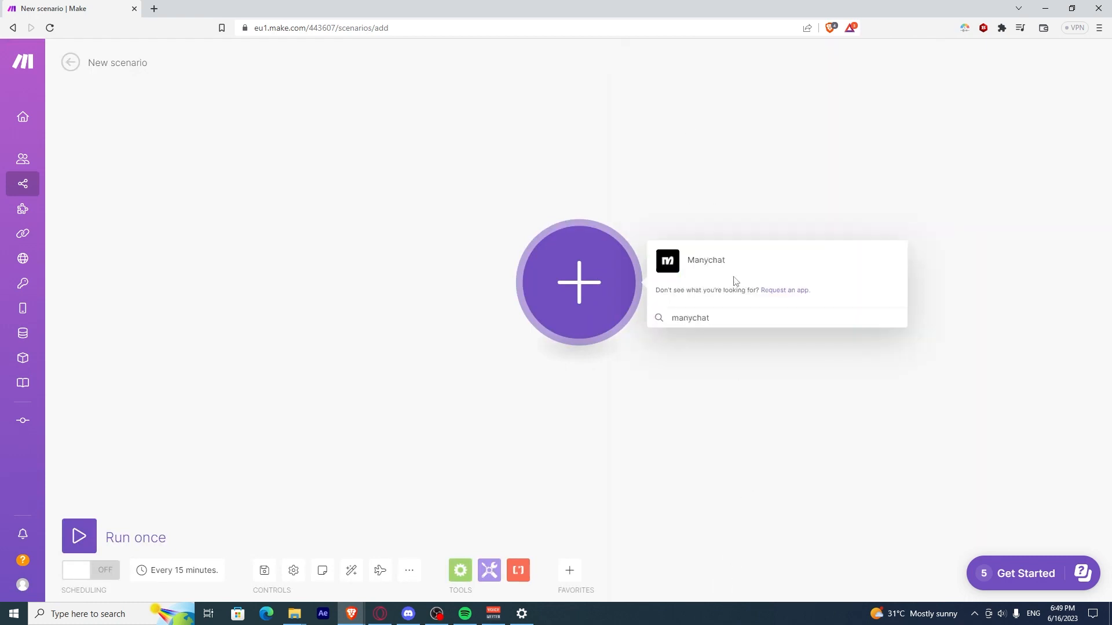
click(705, 259)
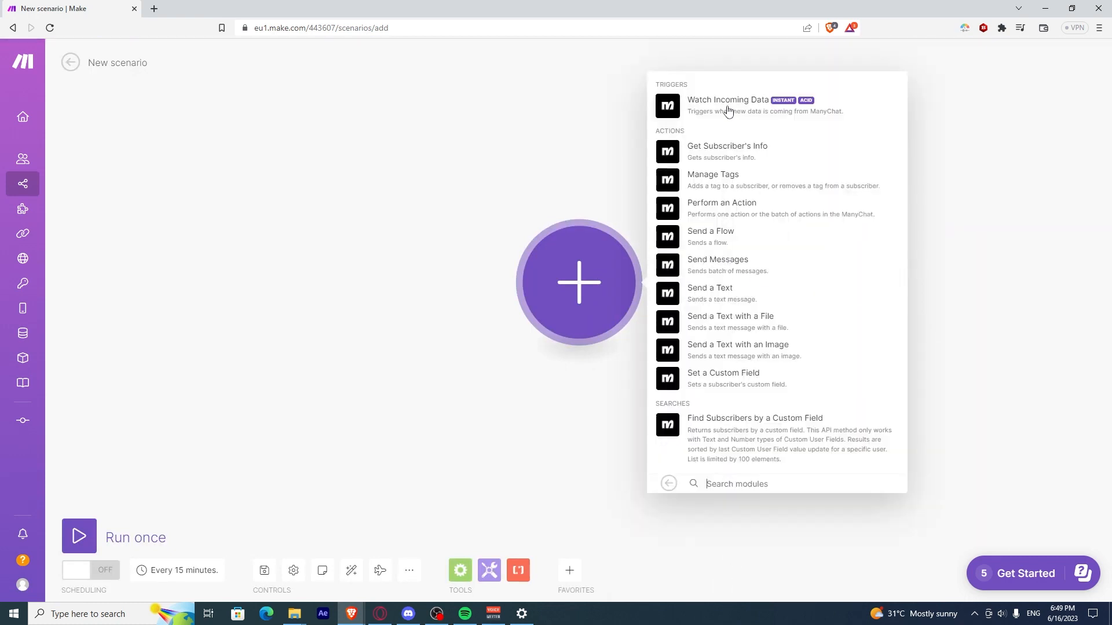
click(727, 106)
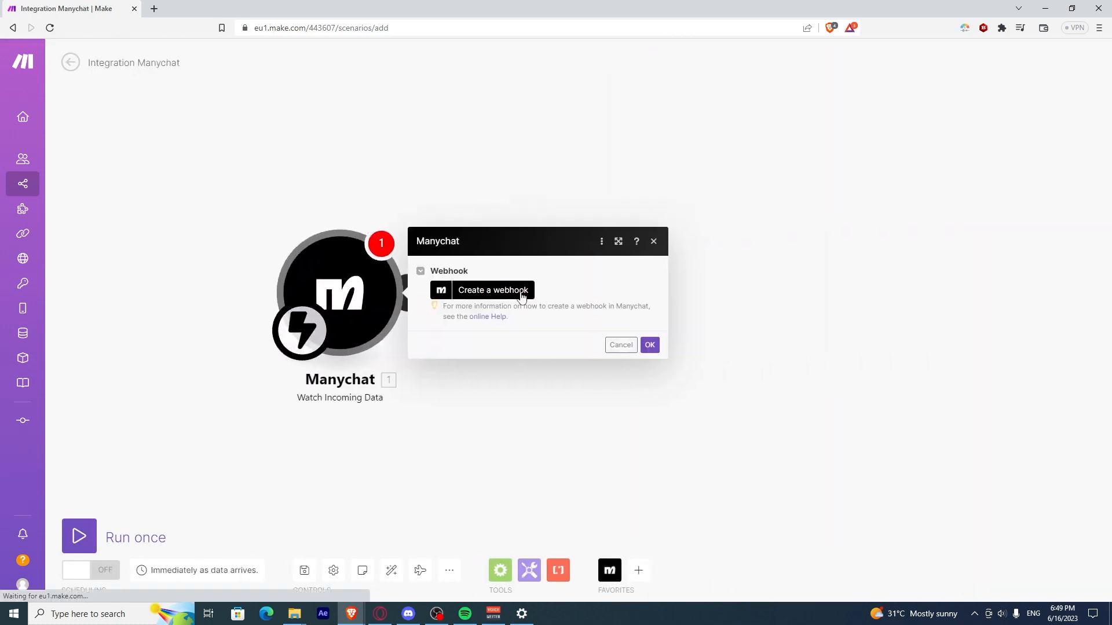
click(492, 290)
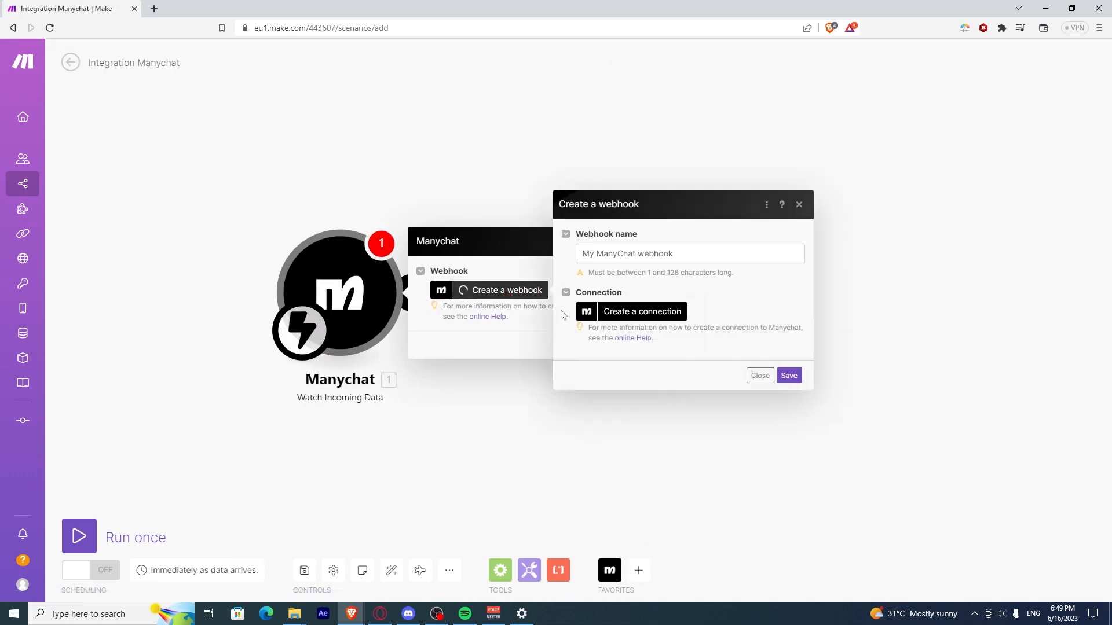
click(640, 312)
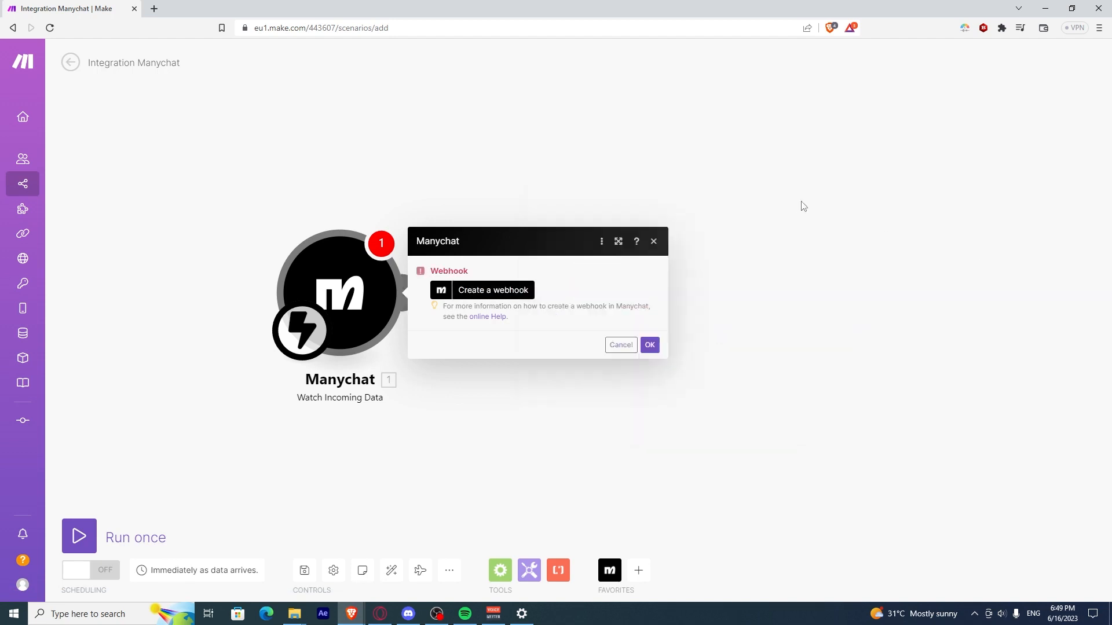
click(619, 347)
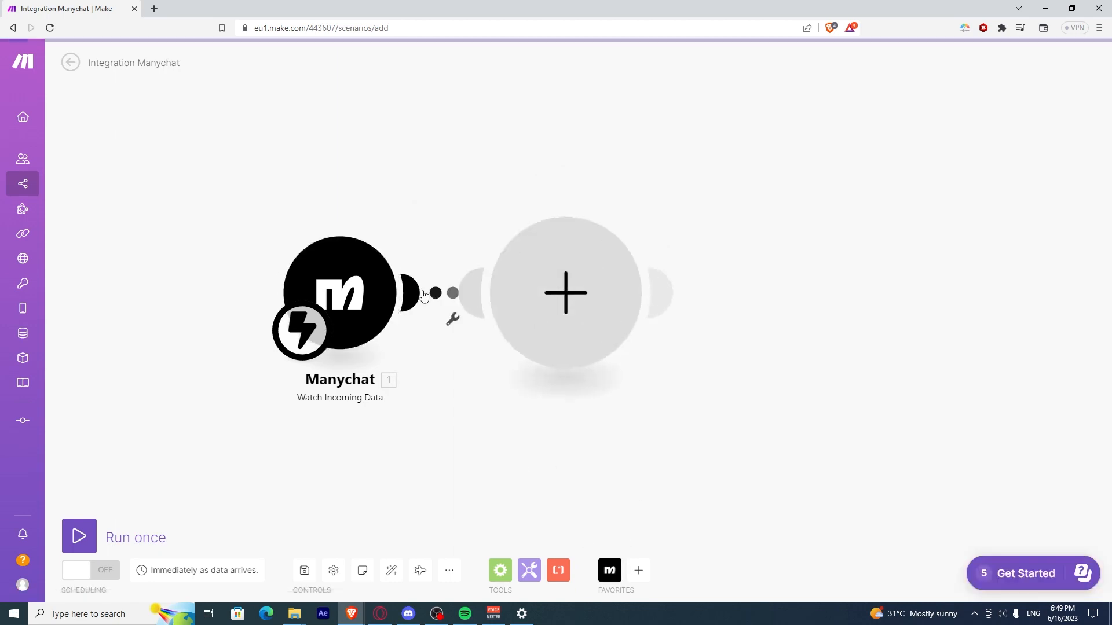
Step: Add a Calendly Create a Scheduling Link module after the Manychat trigger
click(565, 293)
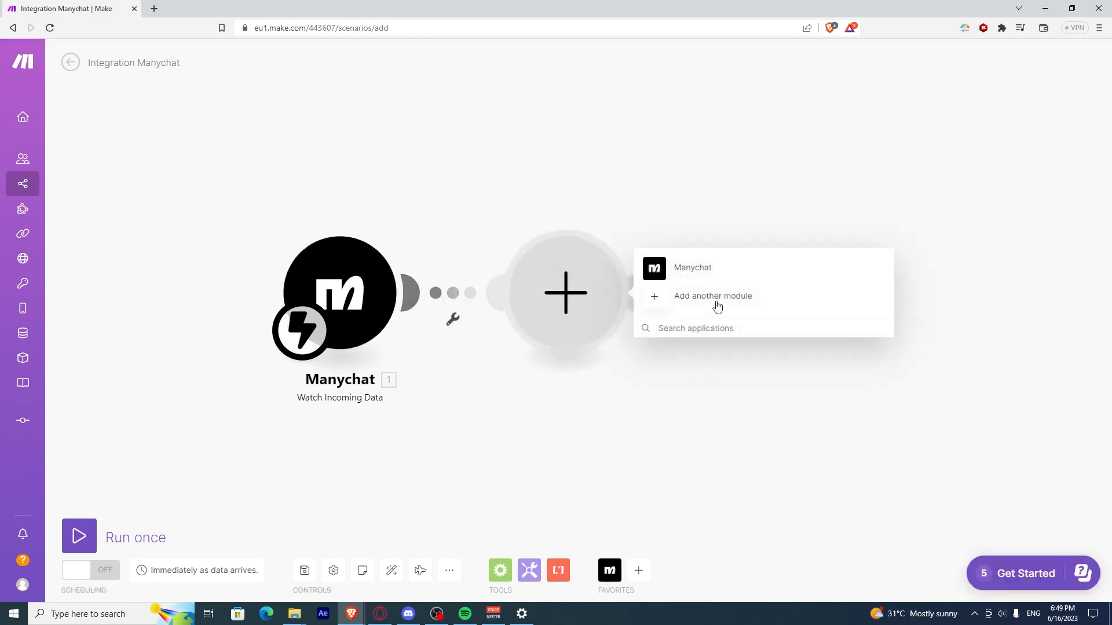
click(712, 295)
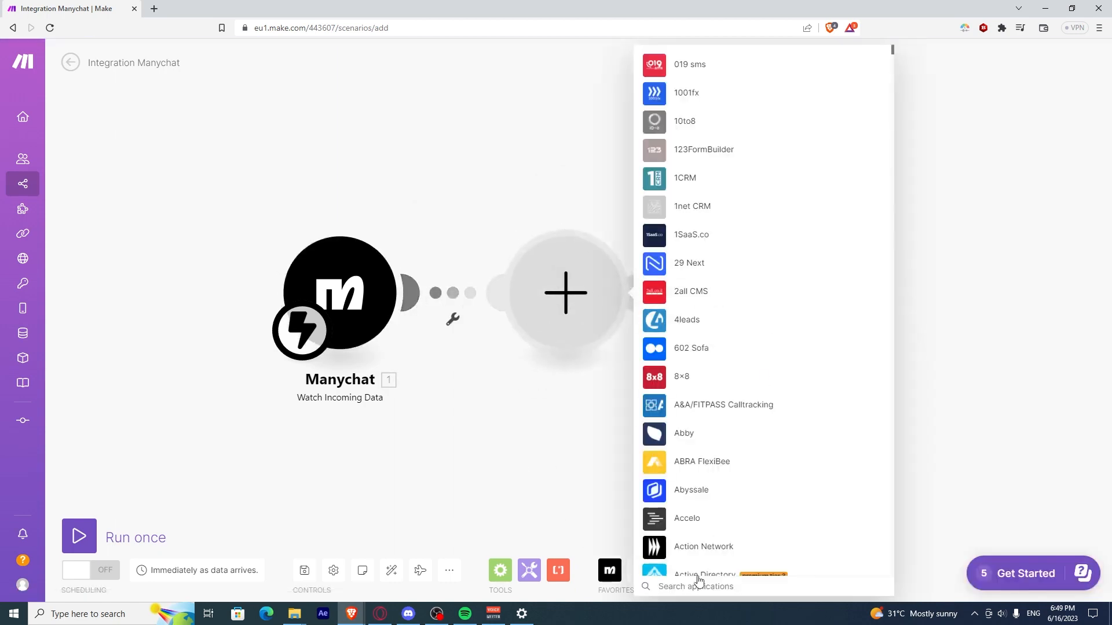
text(calendly)
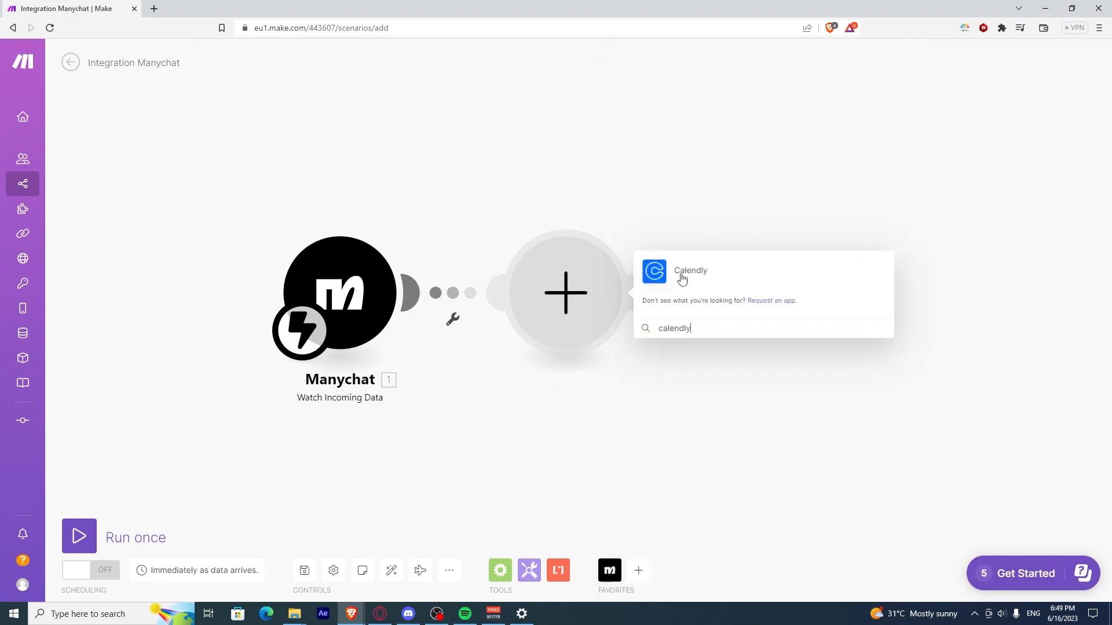
click(689, 271)
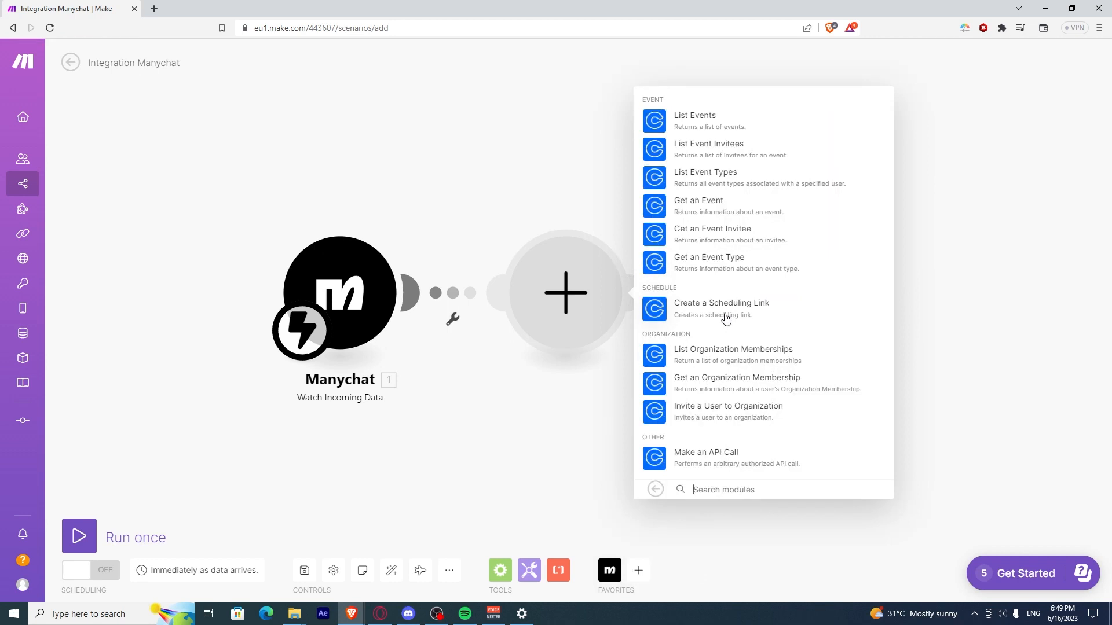
click(721, 308)
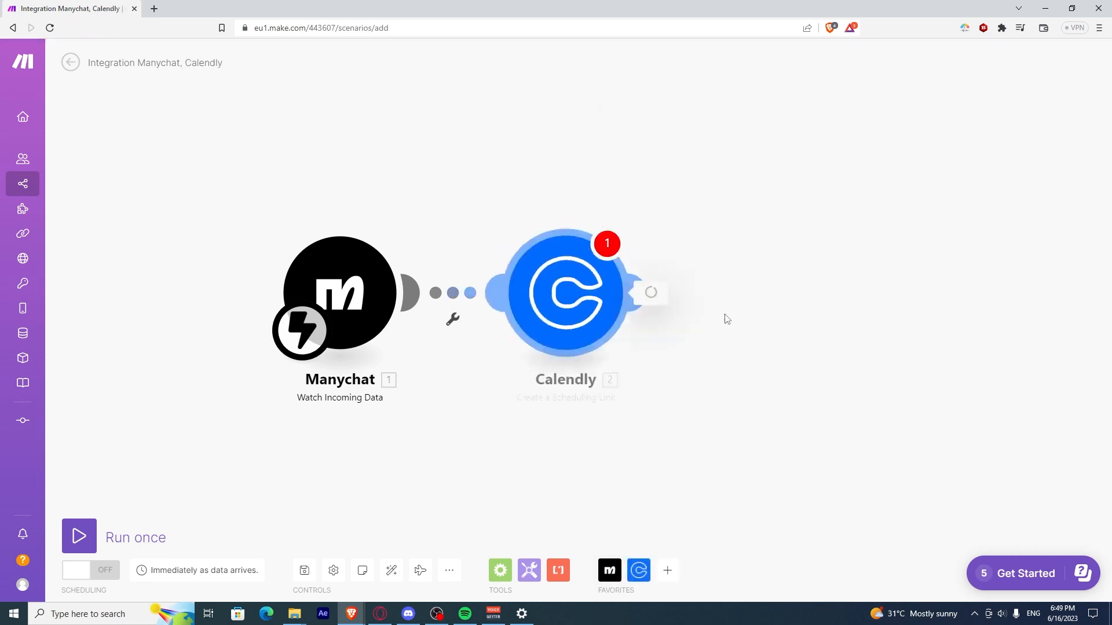
Step: Start creating a Calendly connection for the module, then abandon it unset
click(565, 292)
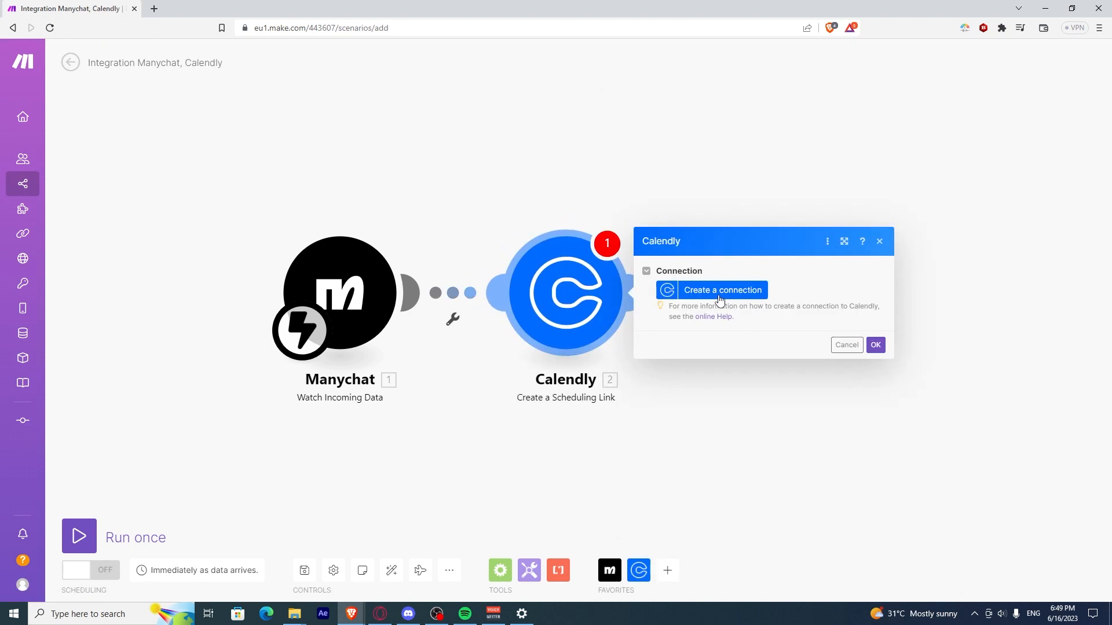
mouse_move(714, 275)
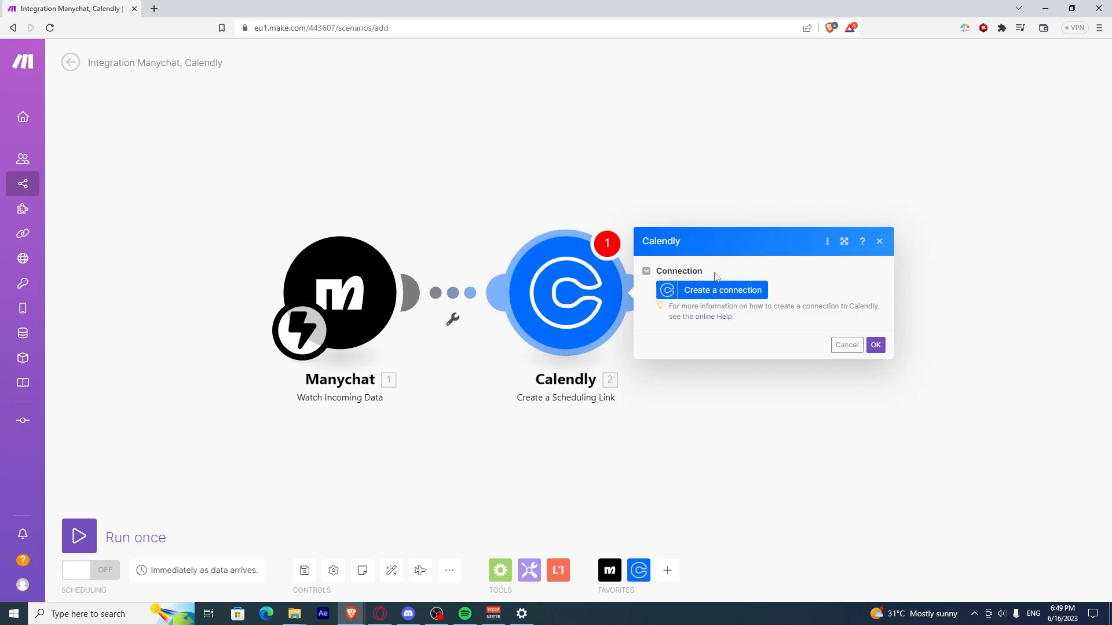
mouse_move(649, 293)
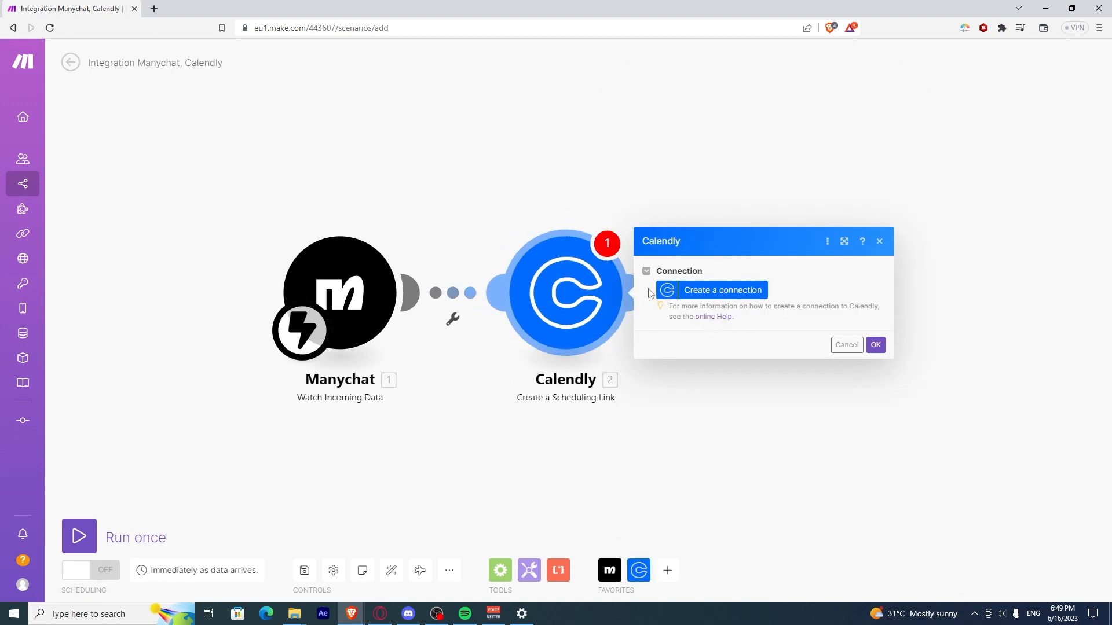
mouse_move(646, 310)
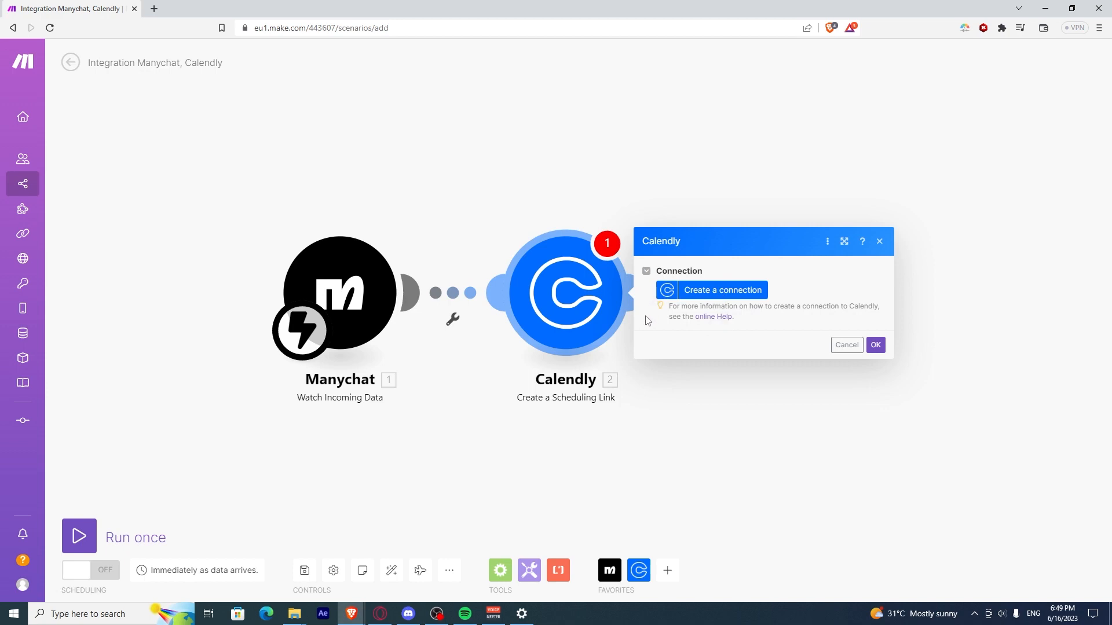
click(721, 290)
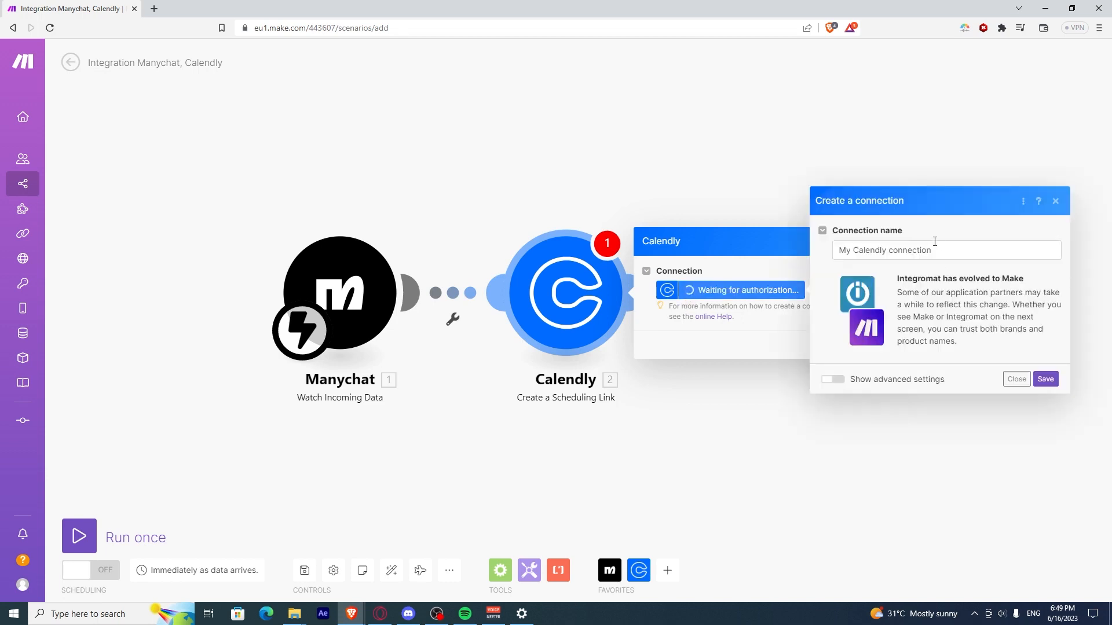
mouse_move(936, 266)
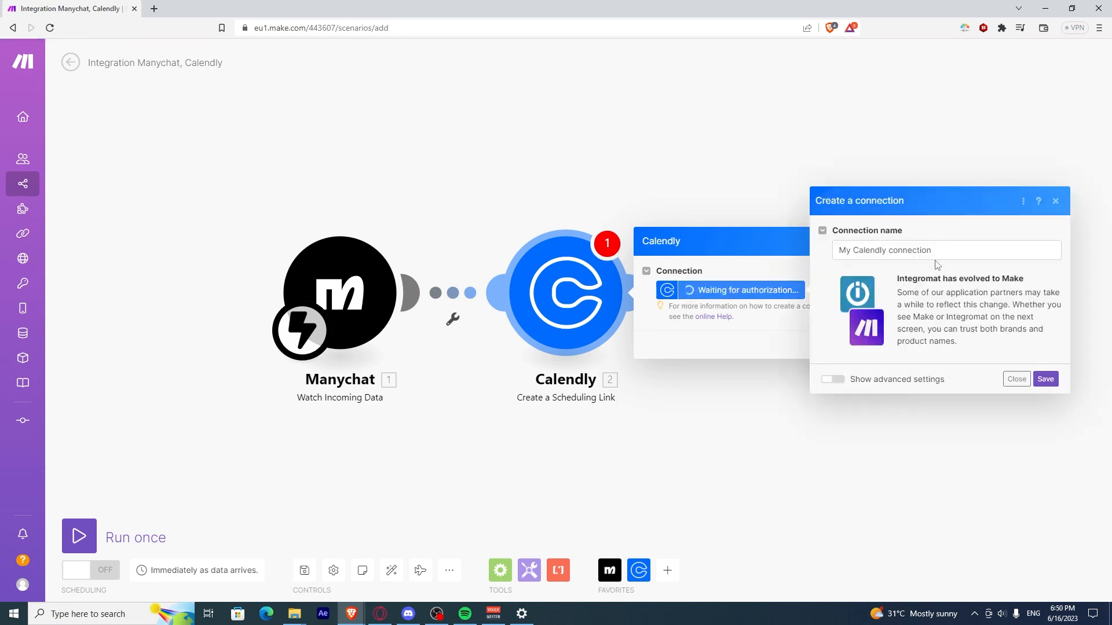
click(1014, 378)
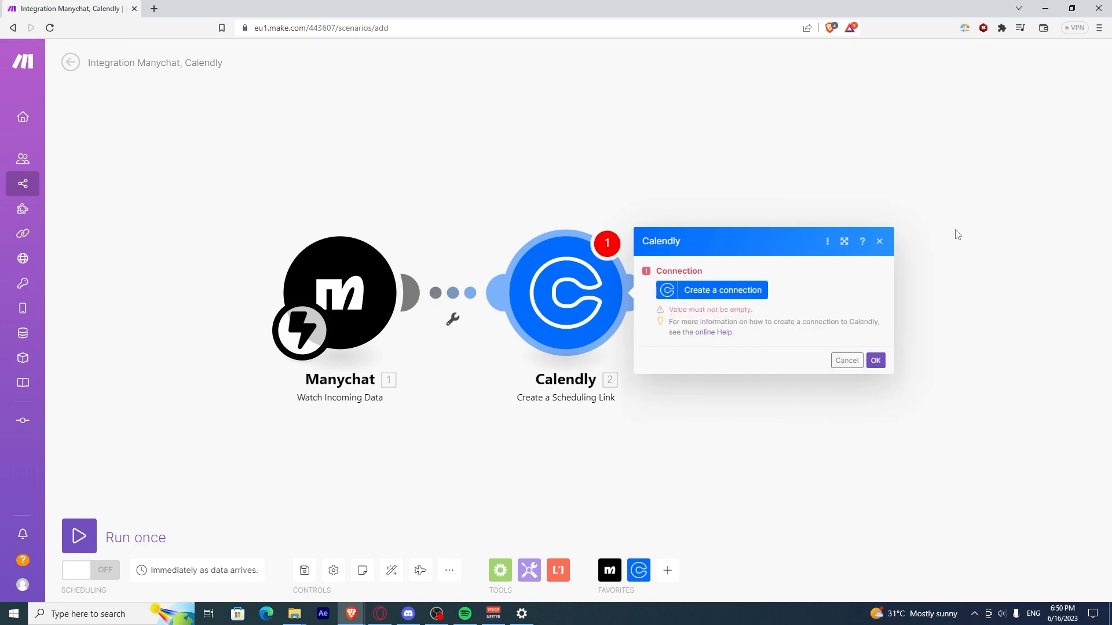
Step: Cancel the Calendly module settings, keeping the two-module scenario
click(845, 360)
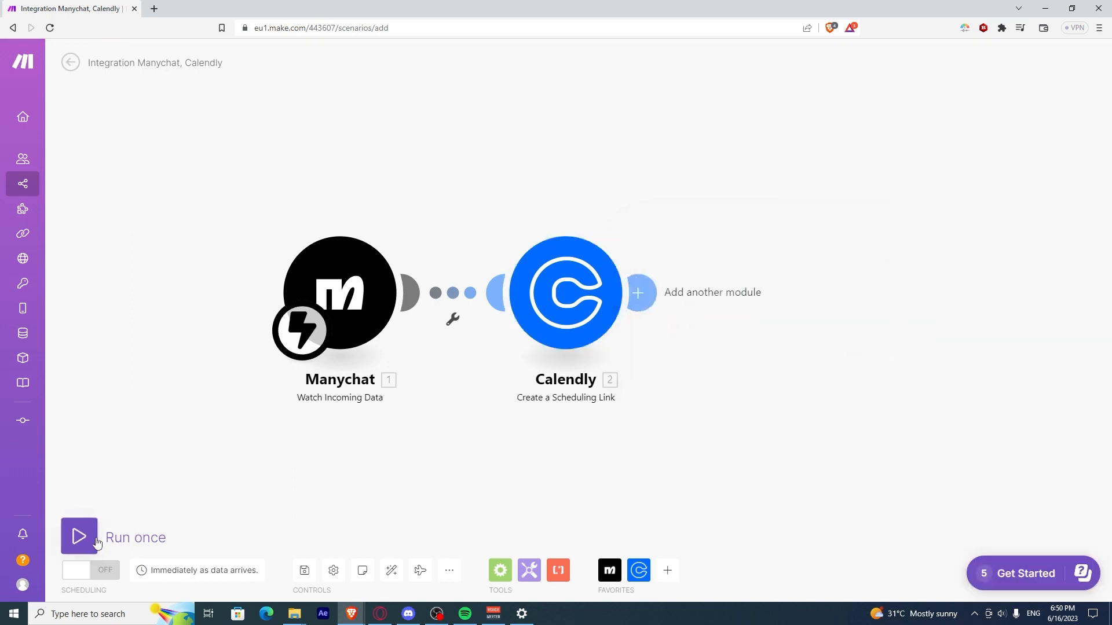
mouse_move(190, 494)
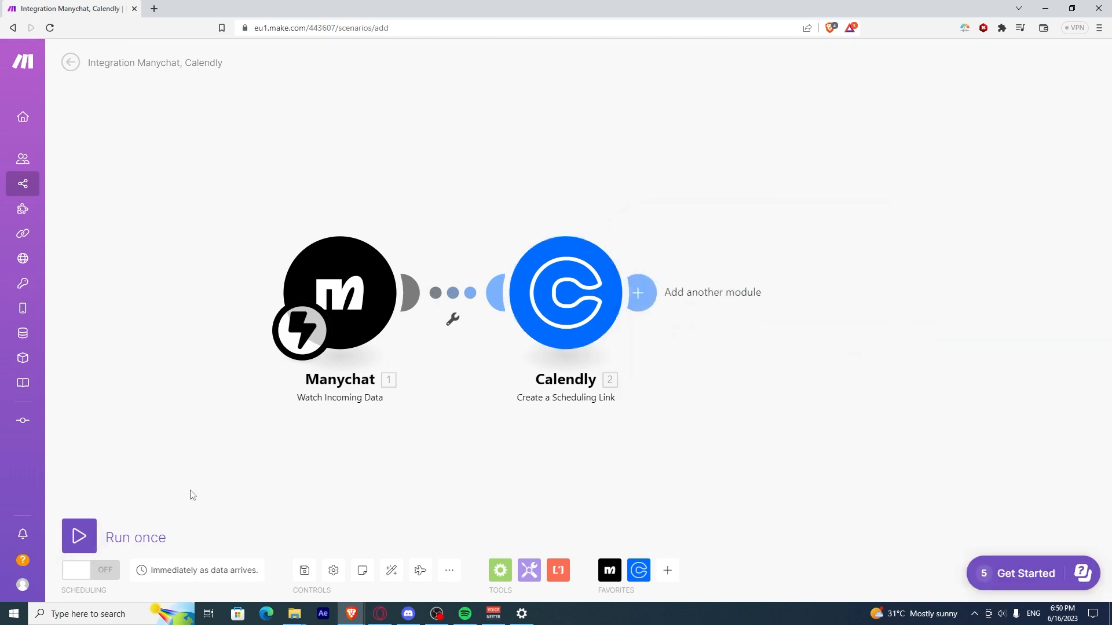
mouse_move(183, 497)
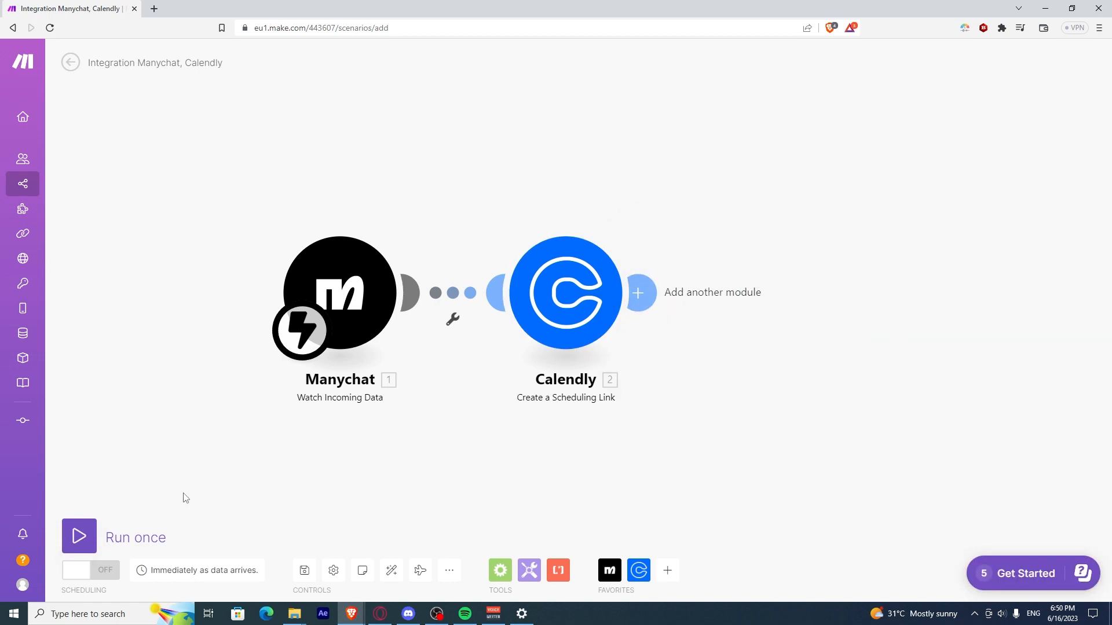
mouse_move(178, 494)
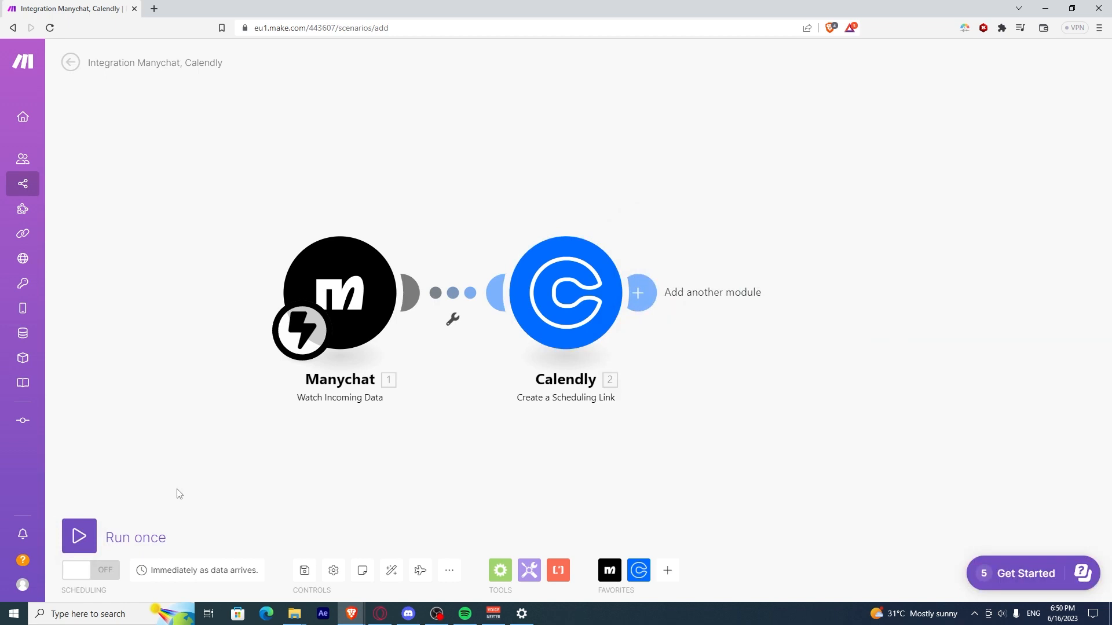